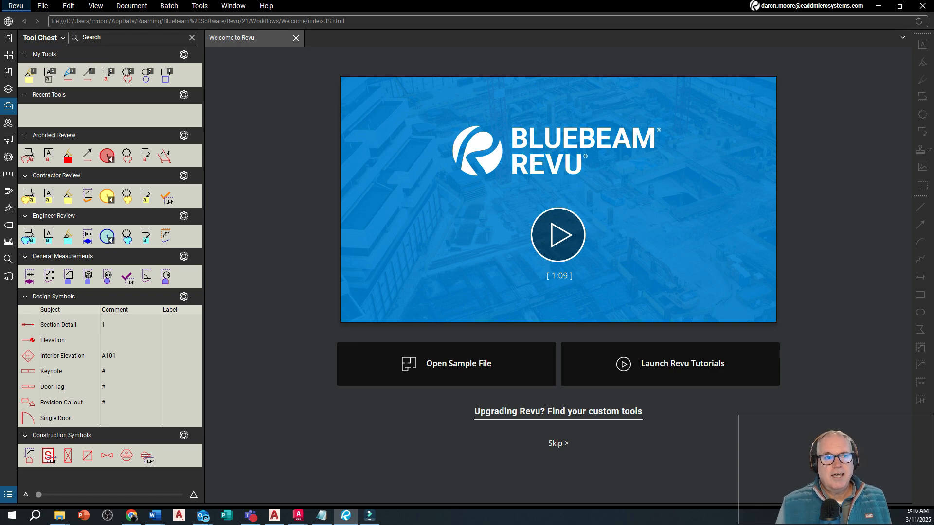
- In Bluebeam Administrator, confirm the AutoCAD 2025 - Revu 21 plugin is checked and accept
click(15, 5)
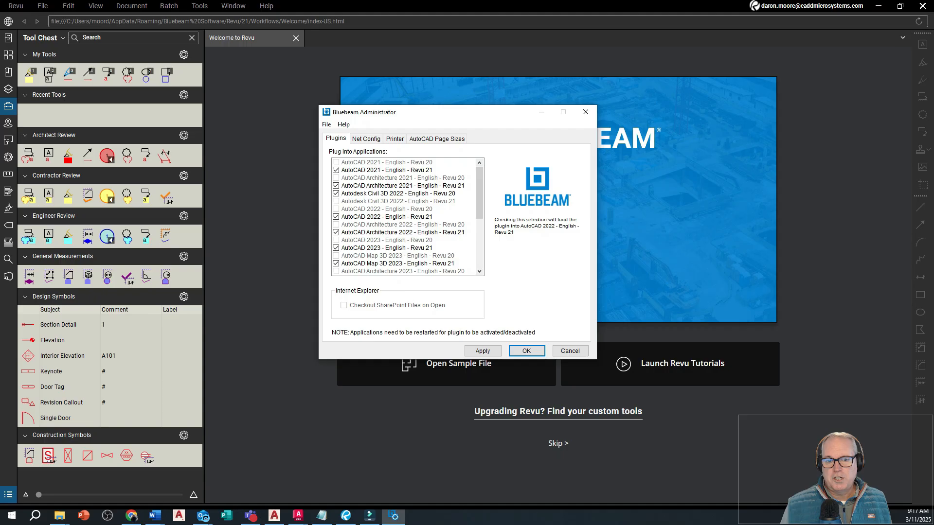
scroll(down, 3)
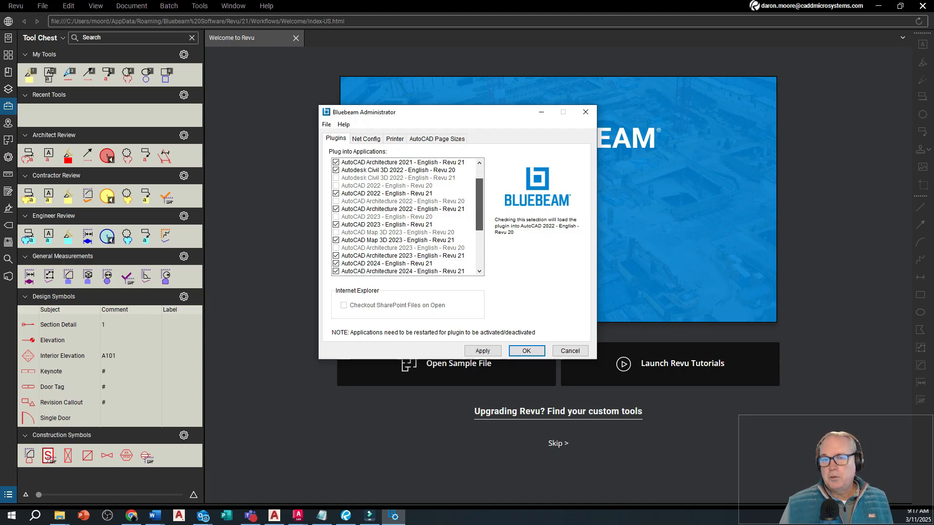
scroll(down, 3)
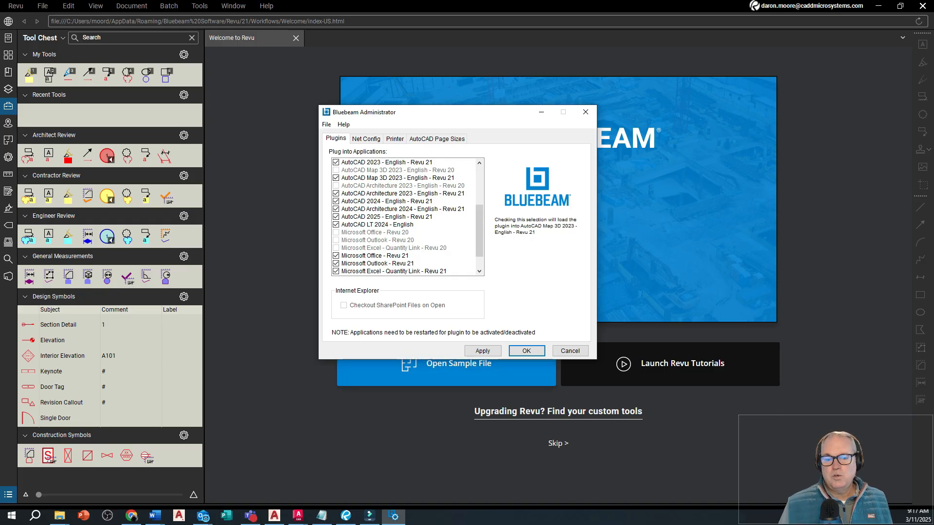
click(525, 350)
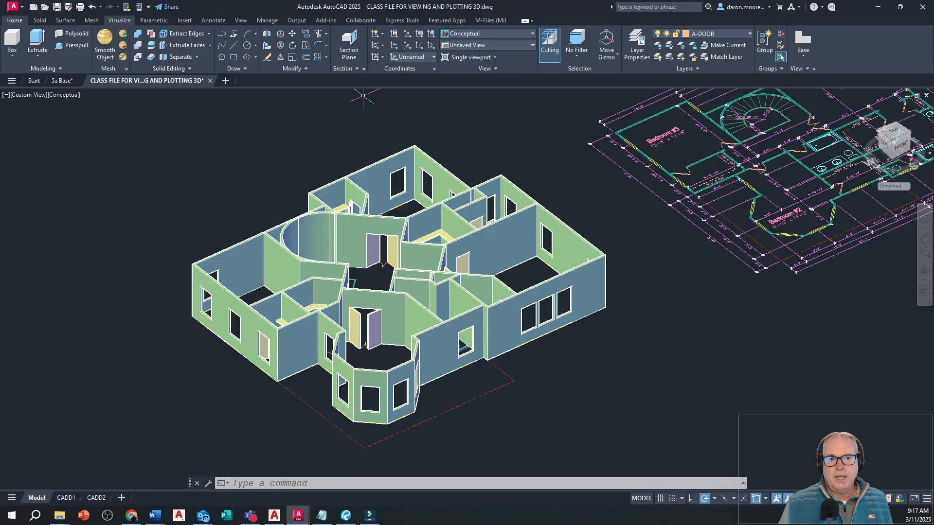
- Switch AutoCAD's ribbon to the Output tab to show the Bluebeam panel
click(297, 19)
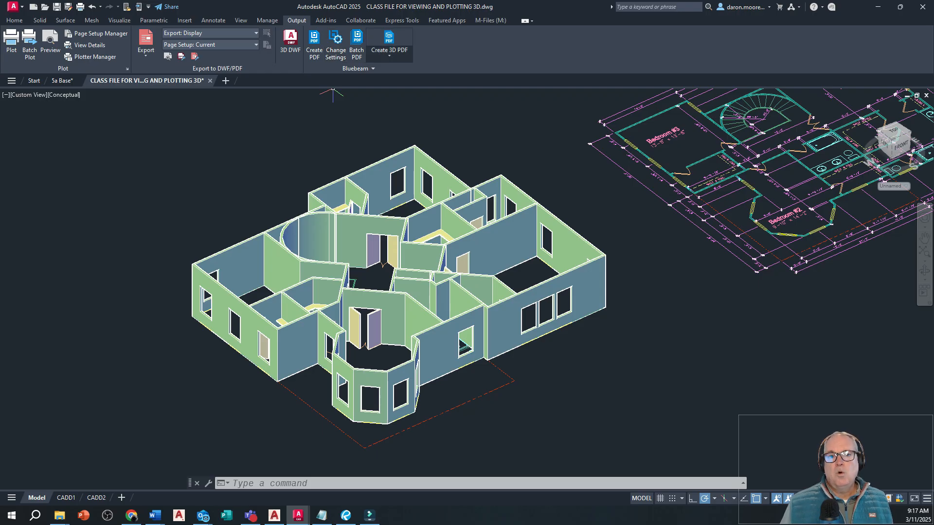
- Review the 3D PDF Settings, then run Create 3D PDF on the house model
click(389, 50)
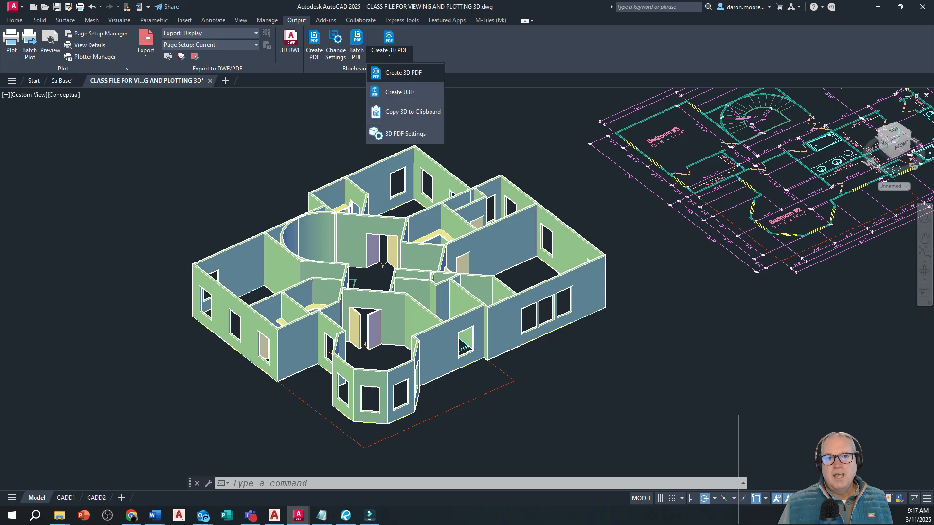
click(406, 133)
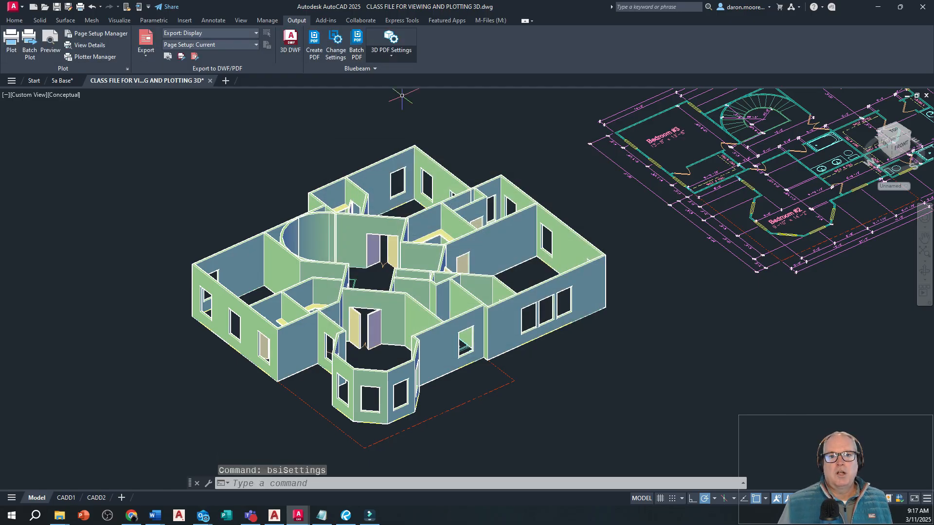
click(391, 39)
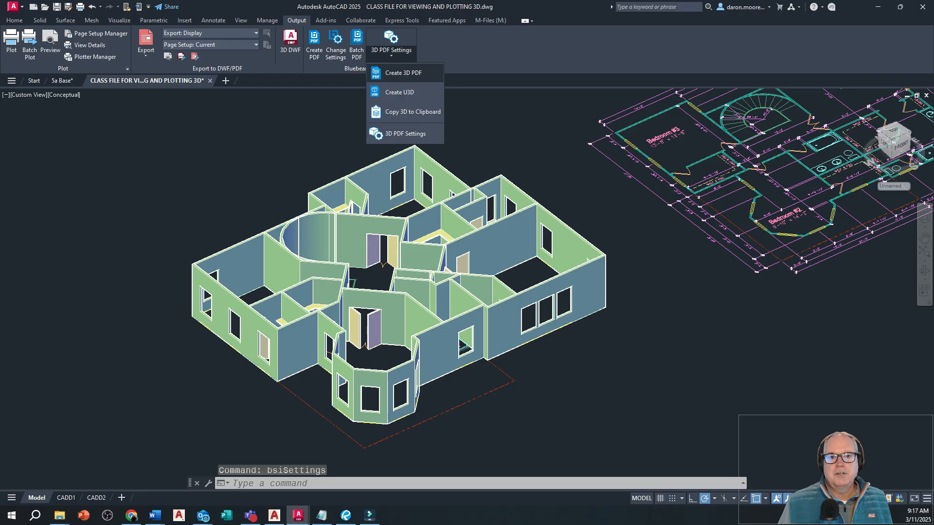
click(404, 72)
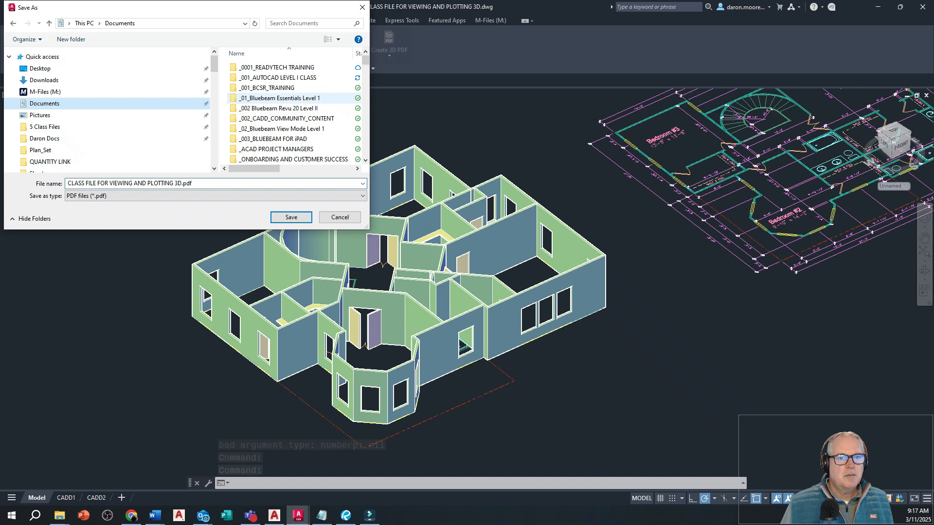
- Save the 3D PDF under _001_AUTOCAD LEVEL I CLASS in the 4 Class Files folder
click(276, 77)
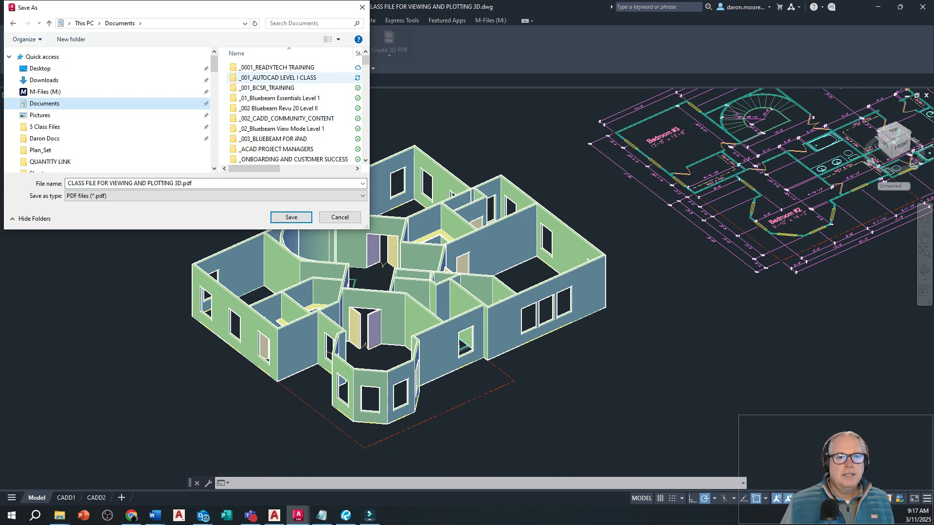
double_click(278, 78)
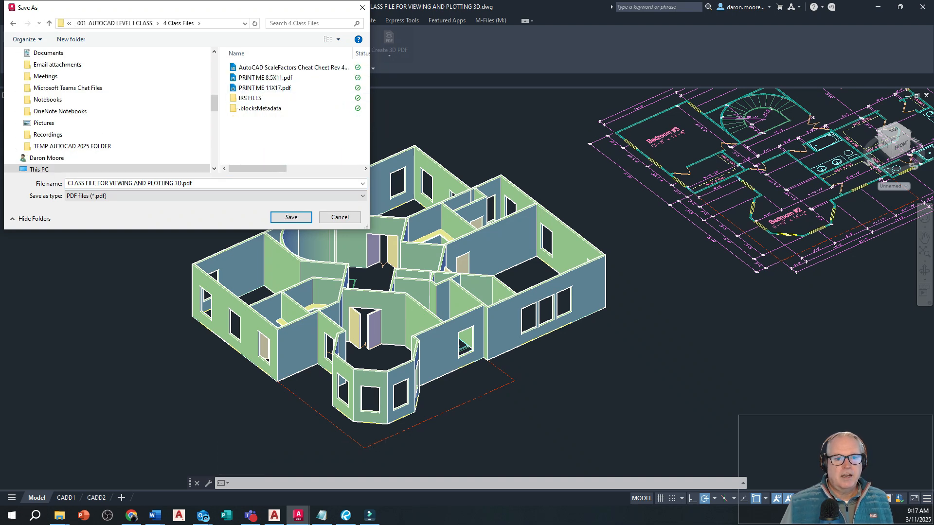
click(291, 217)
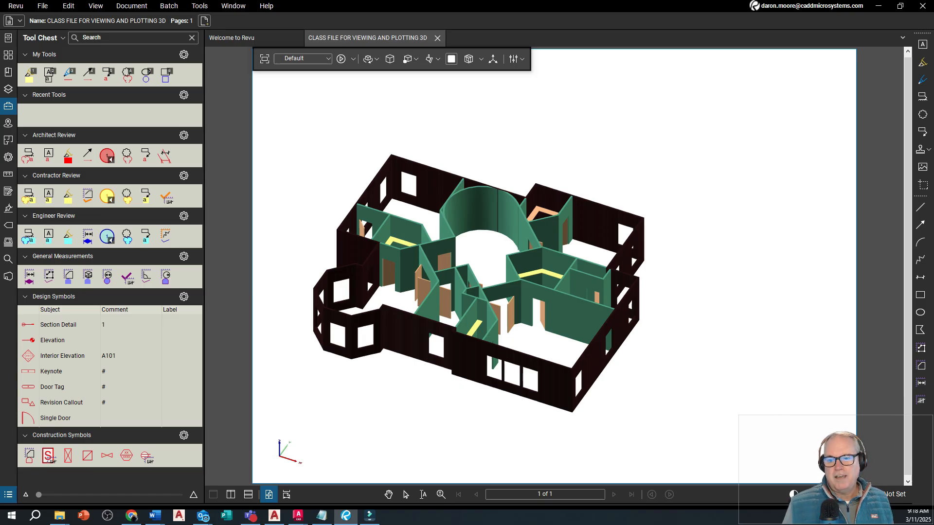
- Orbit the house model in Revu's 3D view to see another side
drag(470, 274, 471, 256)
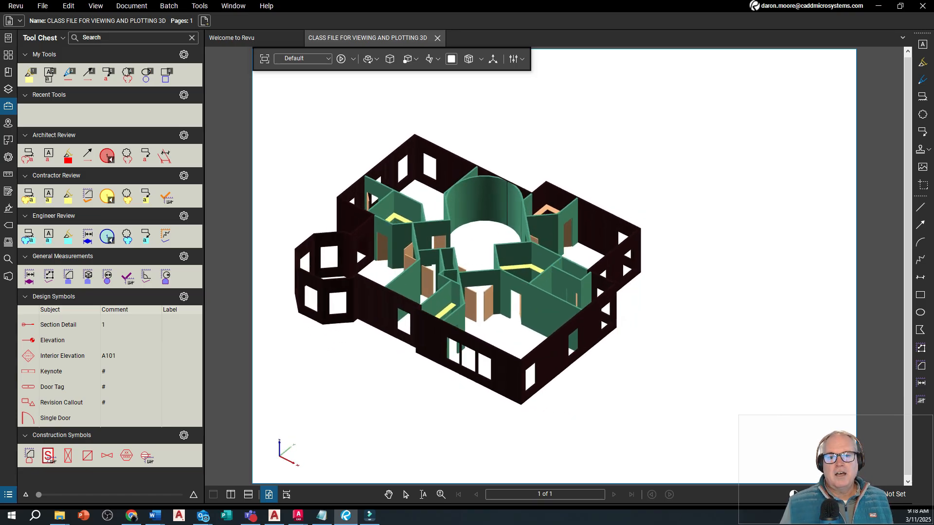